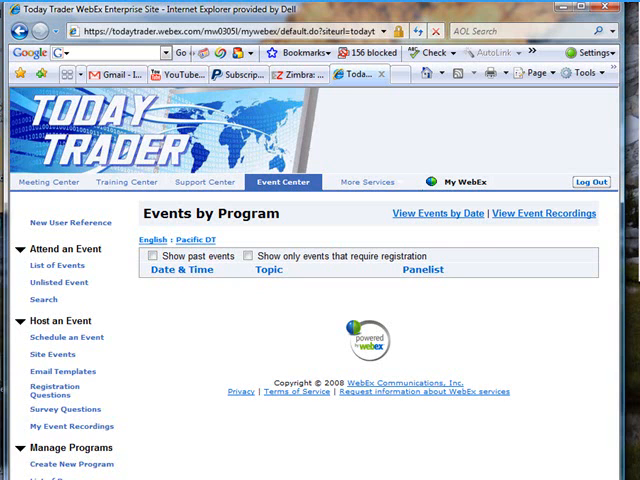
pyautogui.moveTo(597, 345)
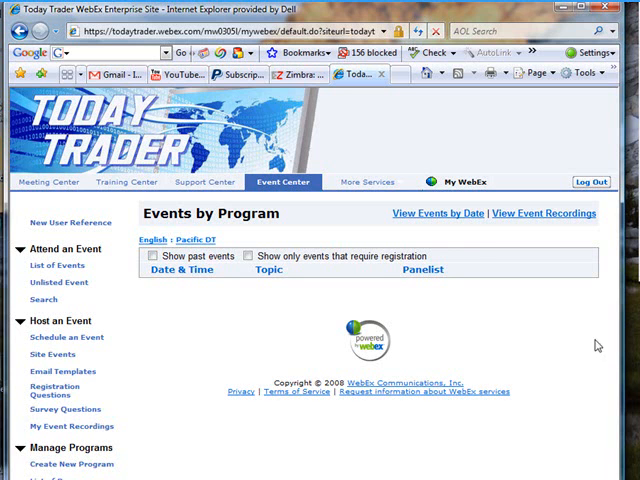
pyautogui.moveTo(300, 185)
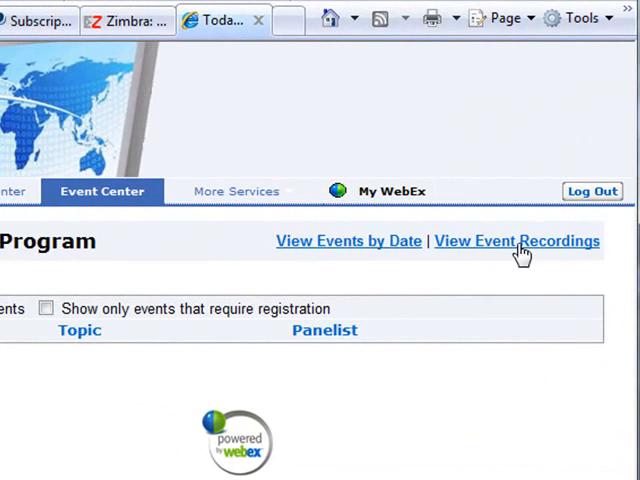
# Step: Open the event recordings list and scroll down to the July 3, 2008 Live Session
pyautogui.click(517, 241)
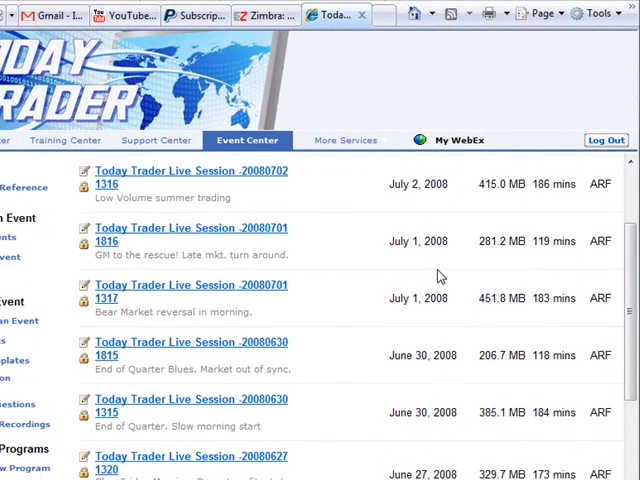
pyautogui.scroll(-3)
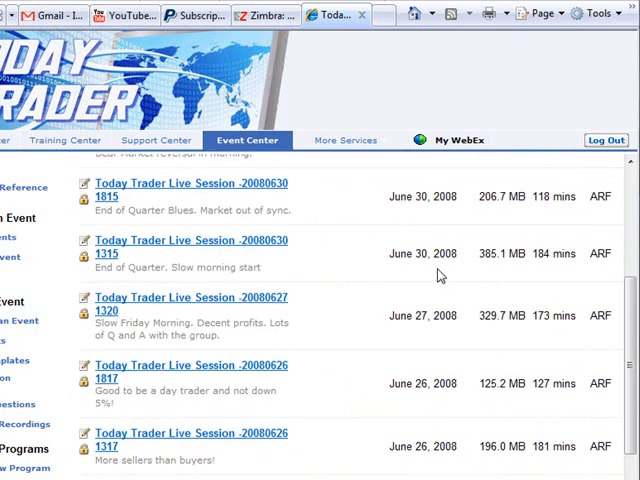
pyautogui.scroll(-3)
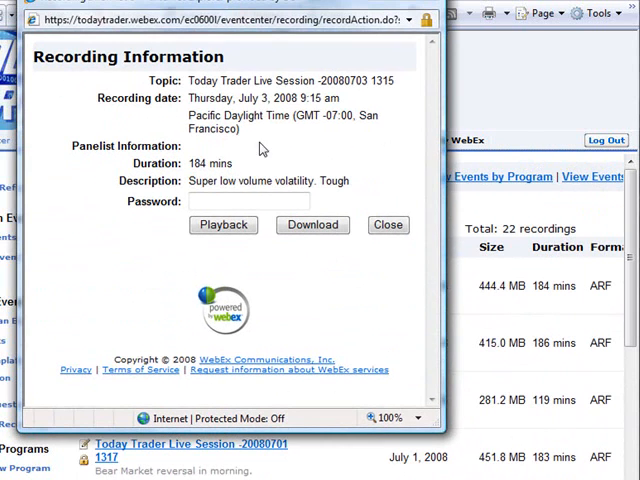
# Step: Enter the recording password and submit the viewer registration for download
pyautogui.write('••')
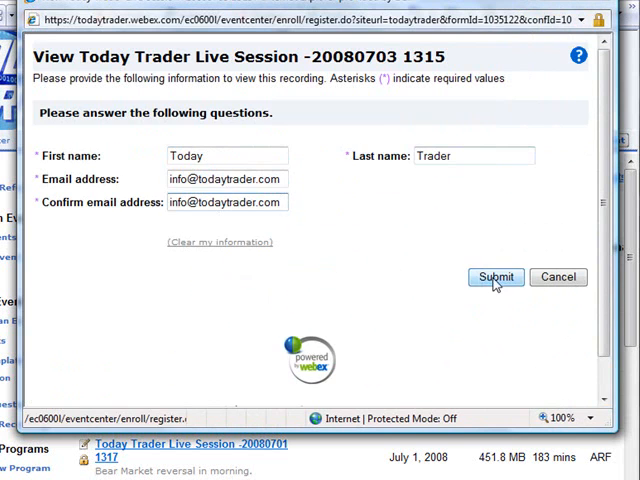
pyautogui.click(494, 277)
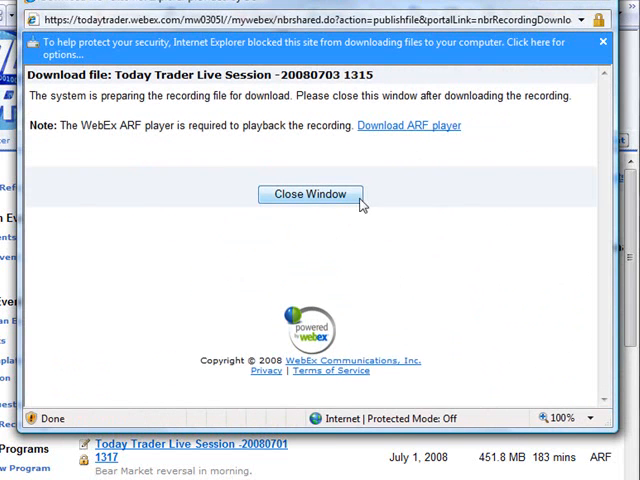
# Step: Close the download window, reopen the July 3 session recording and enter its password
pyautogui.click(311, 194)
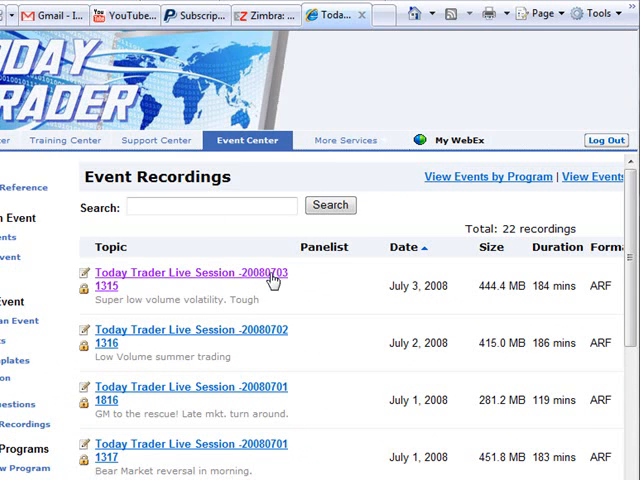
pyautogui.click(197, 280)
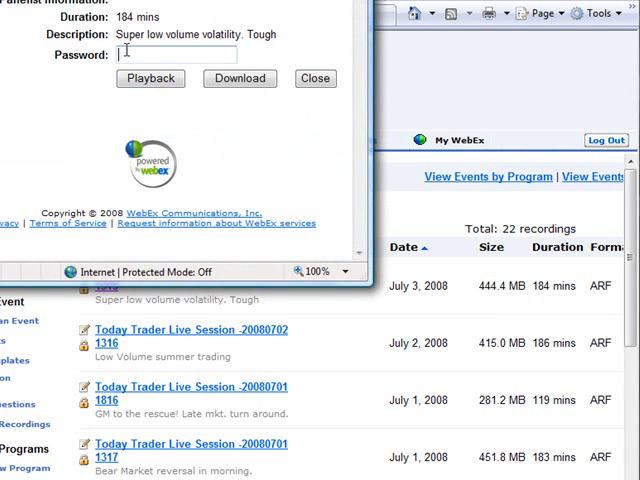
pyautogui.write('password')
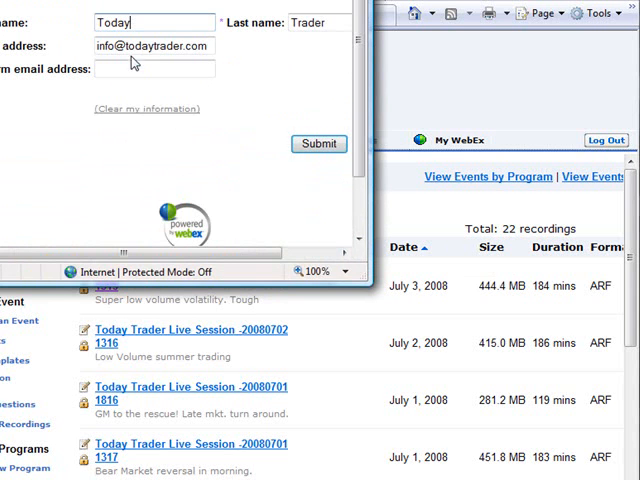
pyautogui.rightClick(150, 68)
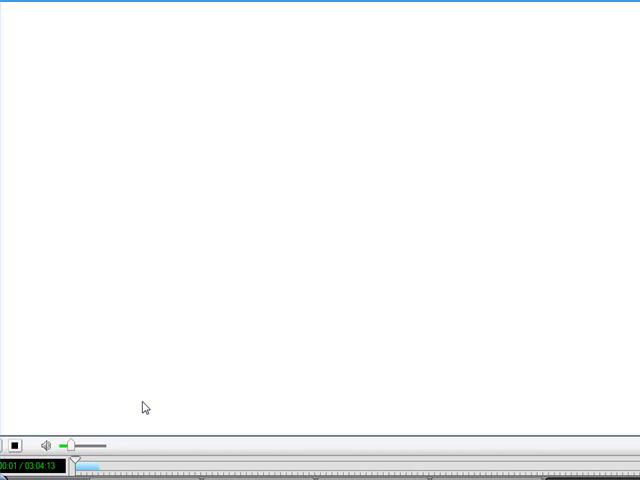
pyautogui.moveTo(322, 274)
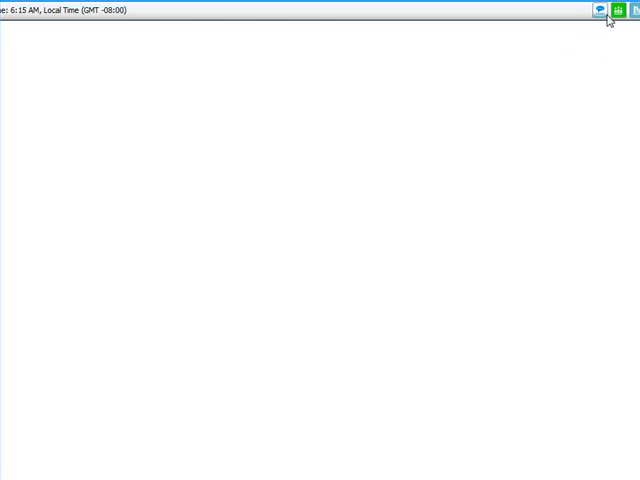
# Step: Show the Chat panel beside the July 3 session playback
pyautogui.click(601, 10)
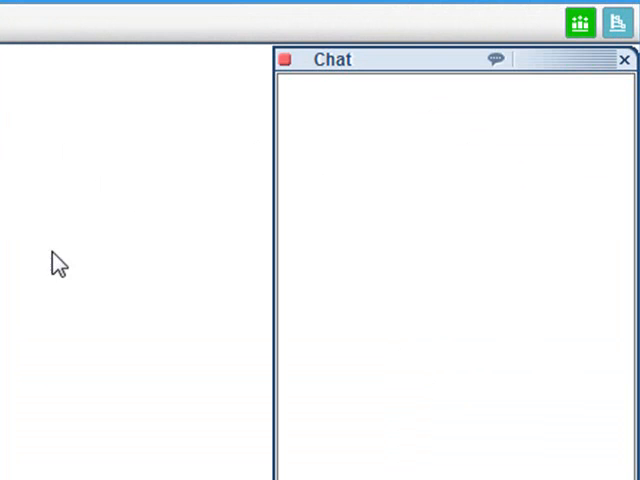
pyautogui.moveTo(250, 265)
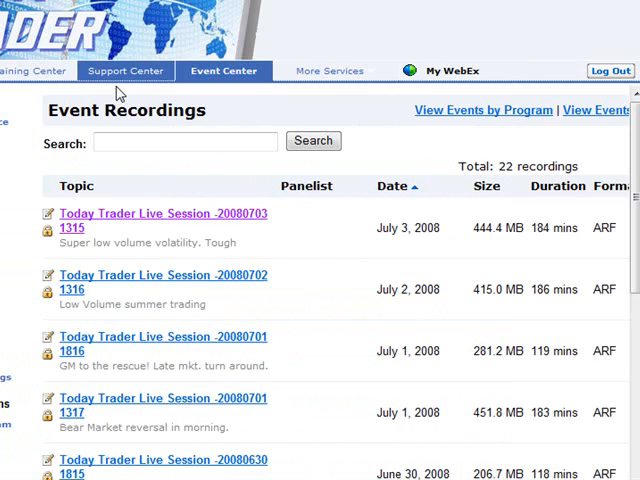
pyautogui.moveTo(22, 203)
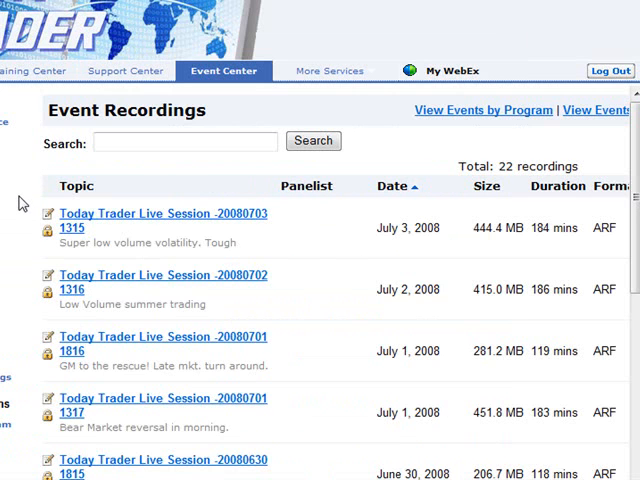
pyautogui.moveTo(334, 289)
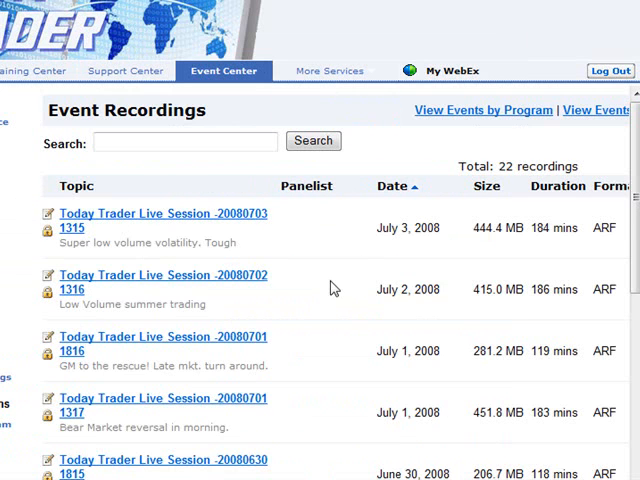
# Step: Scroll the left navigation and open Downloads under Support
pyautogui.scroll(-3)
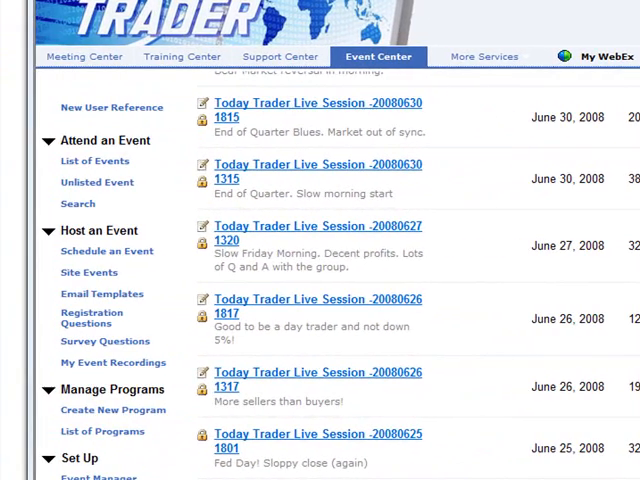
pyautogui.scroll(-3)
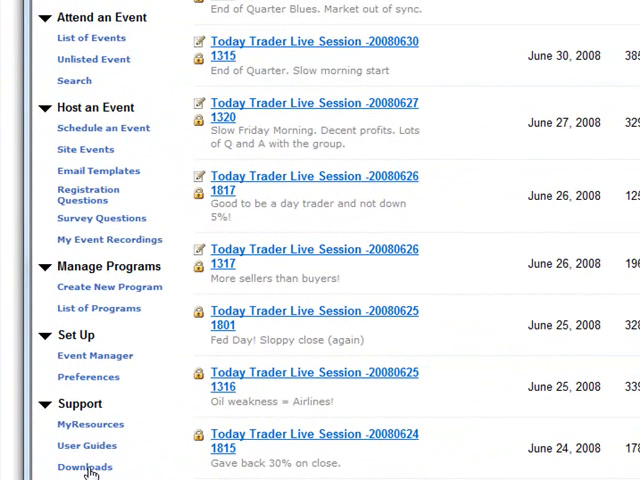
pyautogui.click(84, 467)
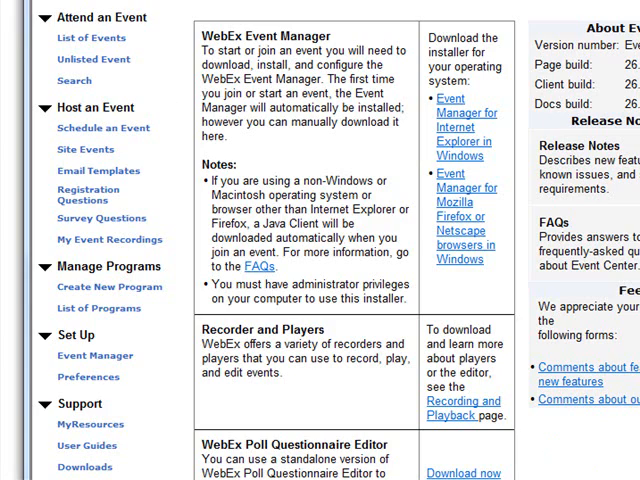
pyautogui.scroll(-3)
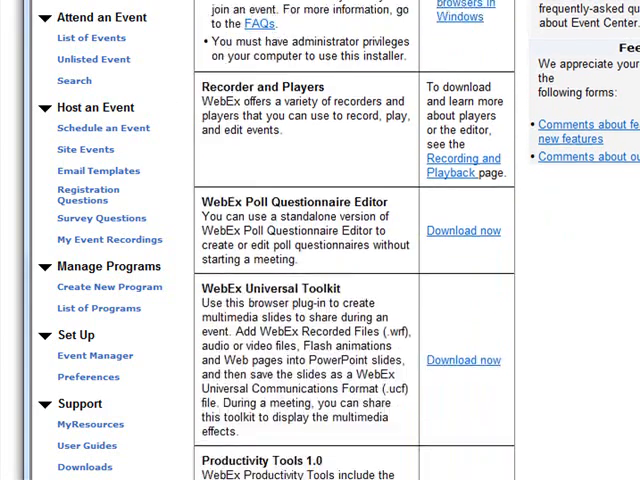
pyautogui.scroll(-3)
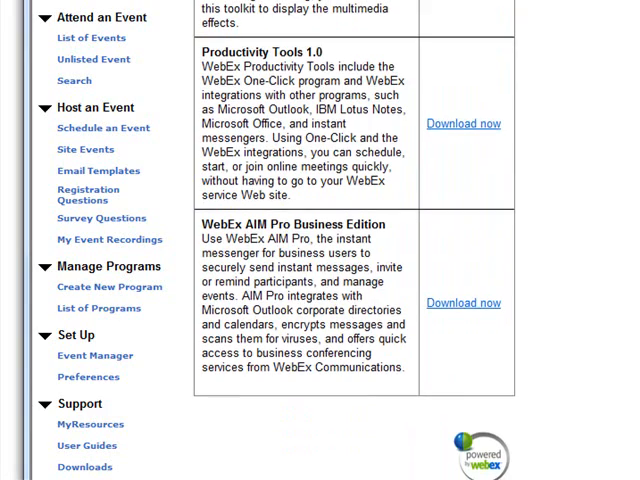